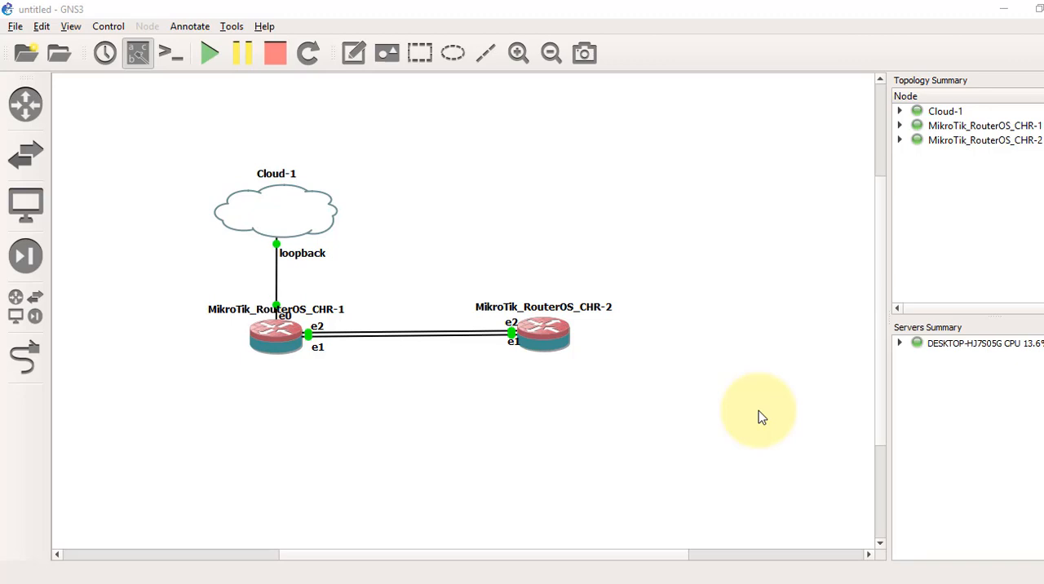
{"action": "mouse_move", "coordinate": [442, 306]}
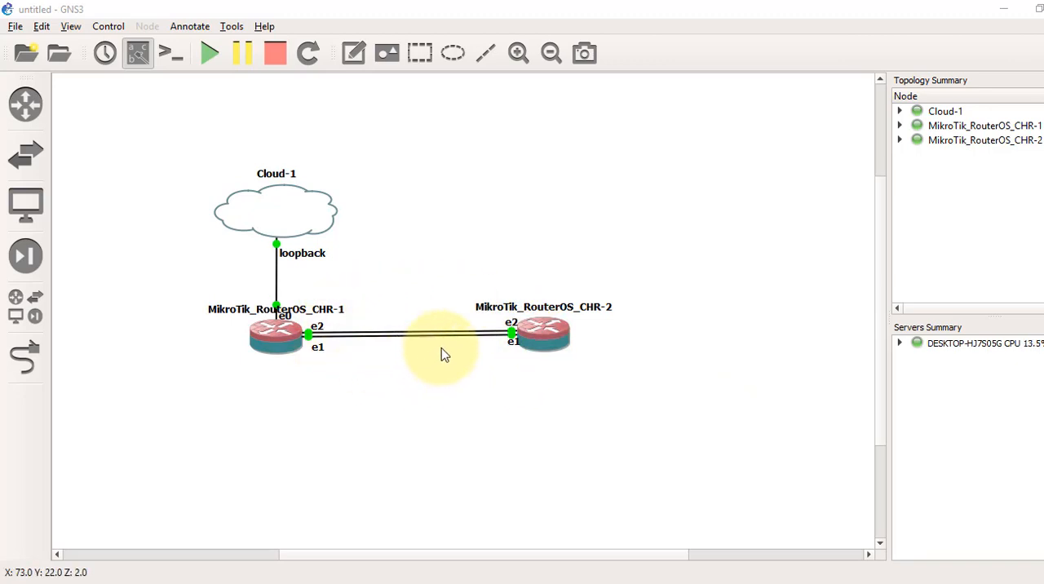
{"action": "mouse_move", "coordinate": [441, 369]}
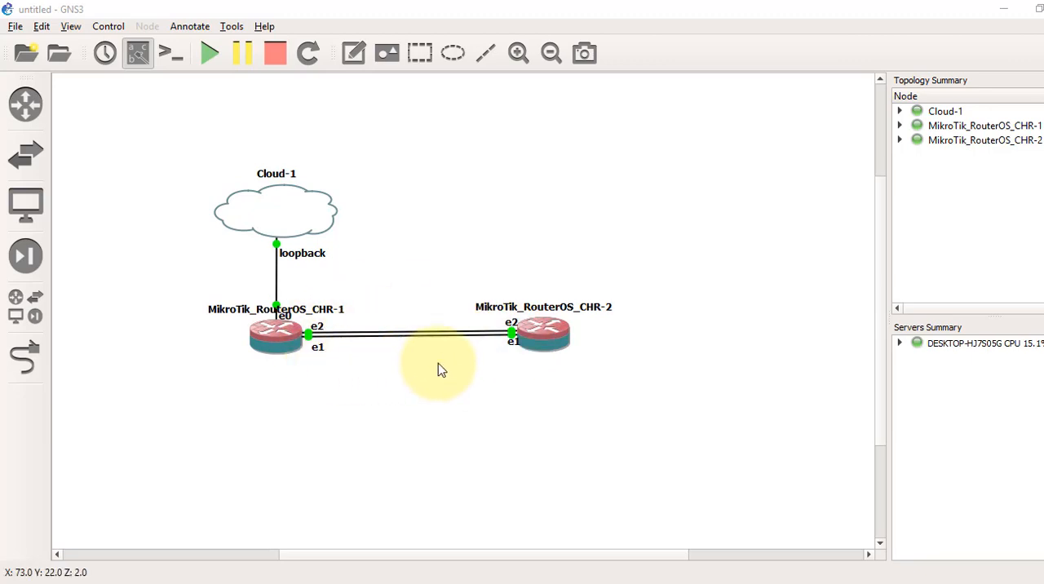
{"action": "mouse_move", "coordinate": [467, 365]}
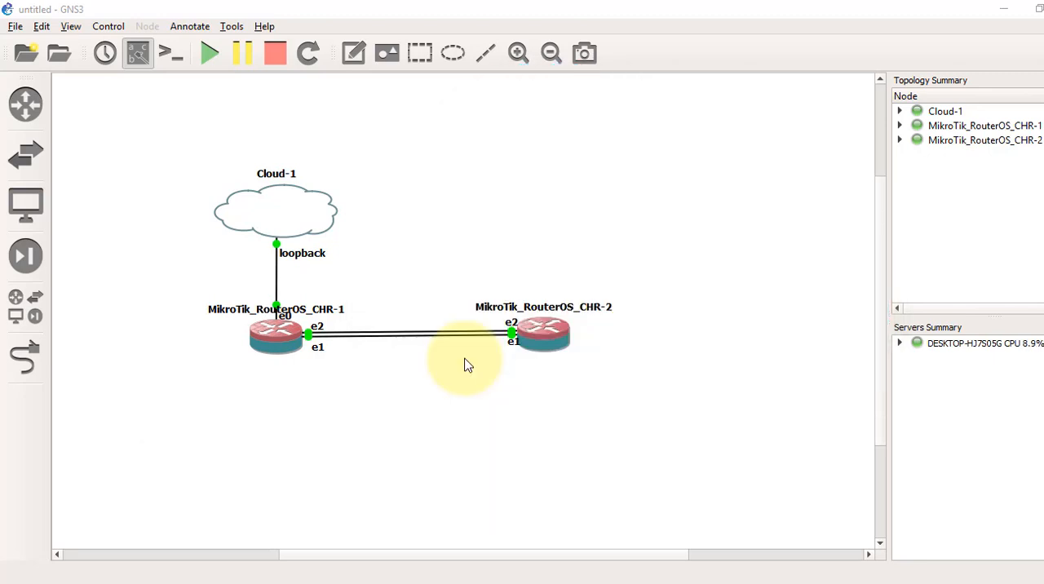
{"action": "mouse_move", "coordinate": [302, 409]}
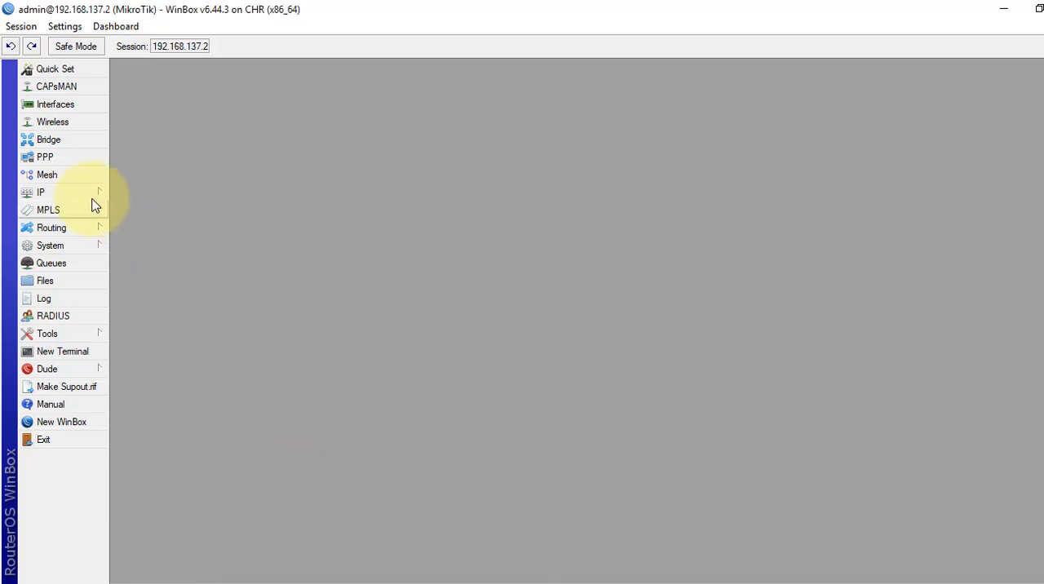
{"action": "mouse_move", "coordinate": [55, 104]}
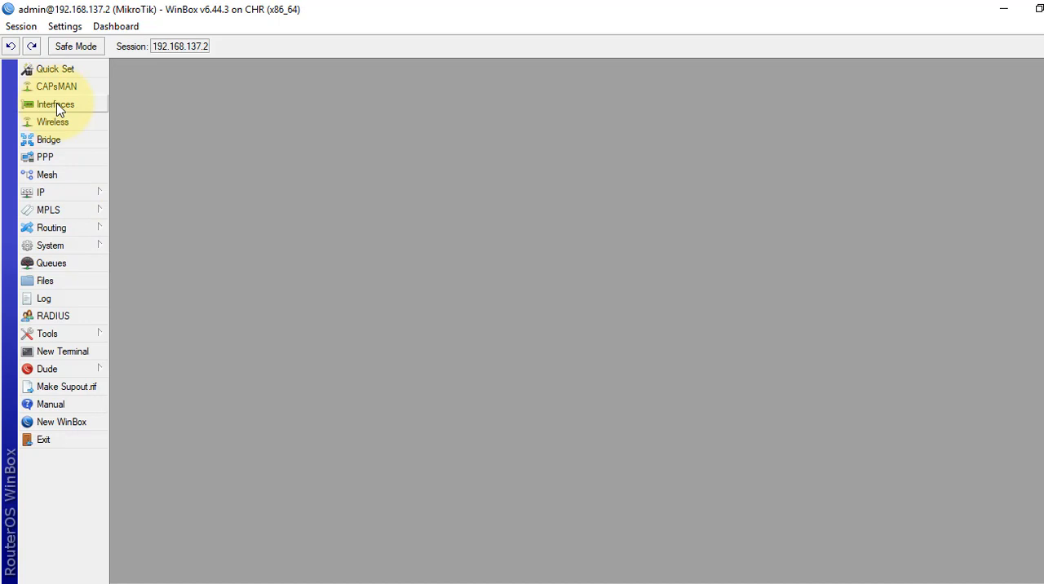
Start adding a new bonding interface from the router's interface list.
{"action": "left_click", "coordinate": [56, 104]}
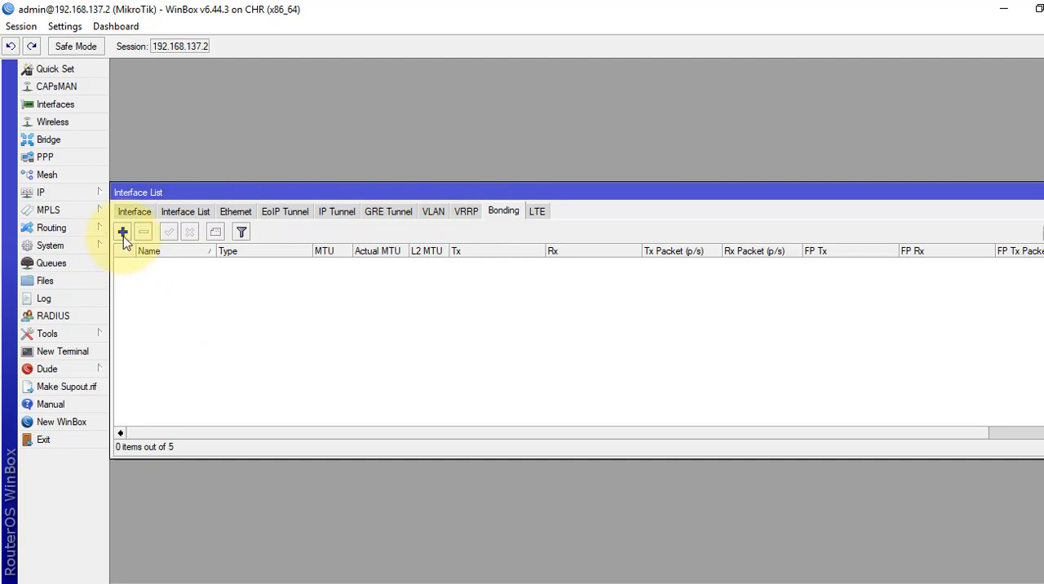
{"action": "left_click", "coordinate": [123, 232]}
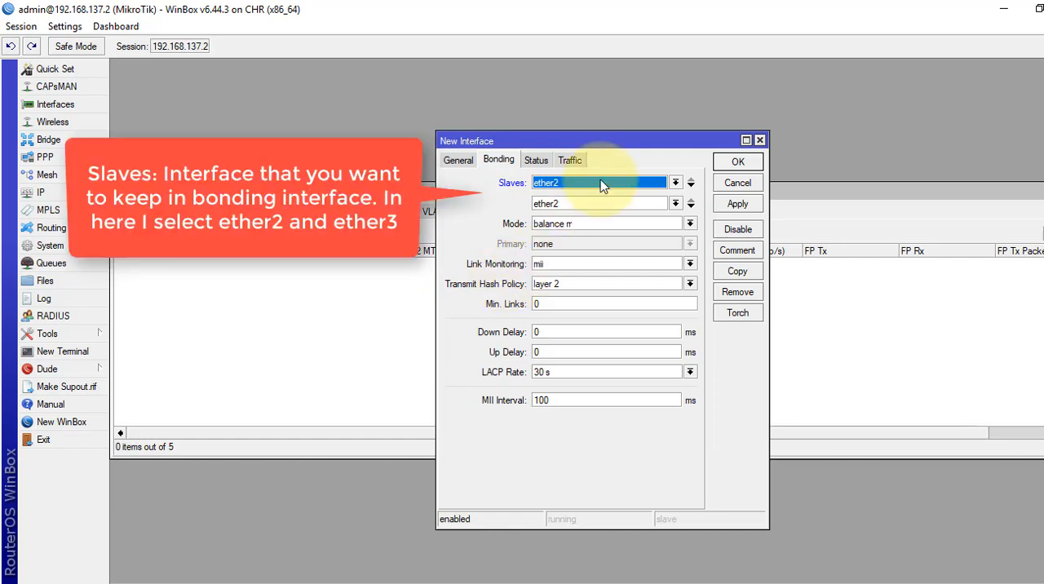
{"action": "mouse_move", "coordinate": [542, 203]}
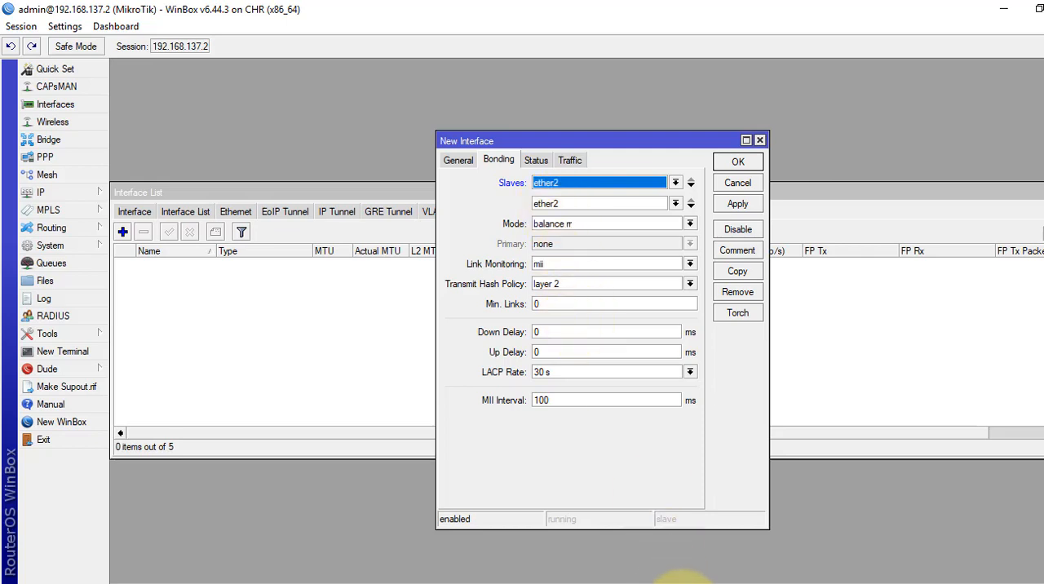
{"action": "mouse_move", "coordinate": [656, 568]}
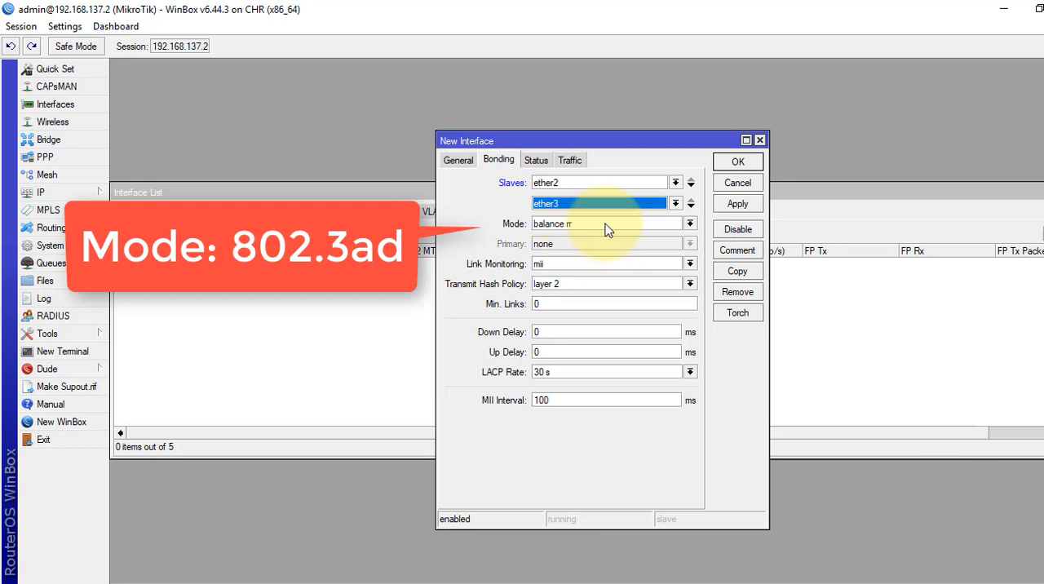
Set bonding1 to 802.3ad mode, layer 2 and 3 hash policy and min. links 1.
{"action": "left_click", "coordinate": [691, 222]}
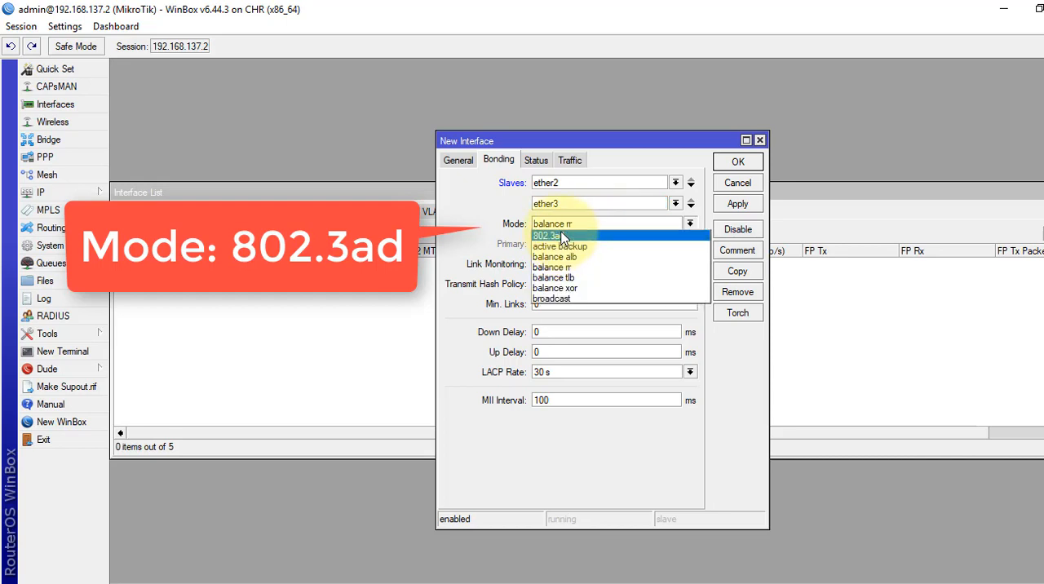
{"action": "left_click", "coordinate": [548, 235]}
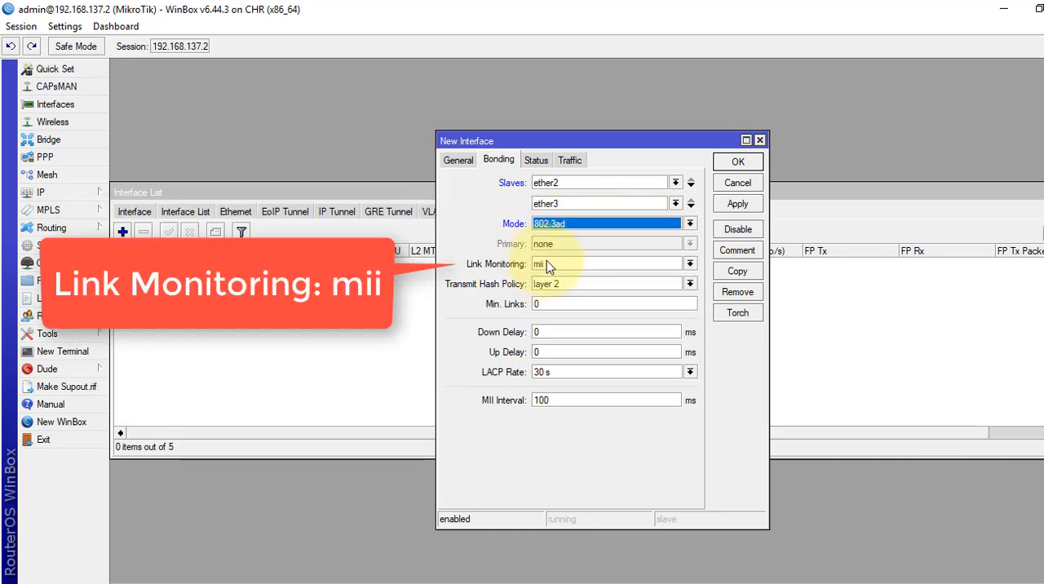
{"action": "mouse_move", "coordinate": [574, 292]}
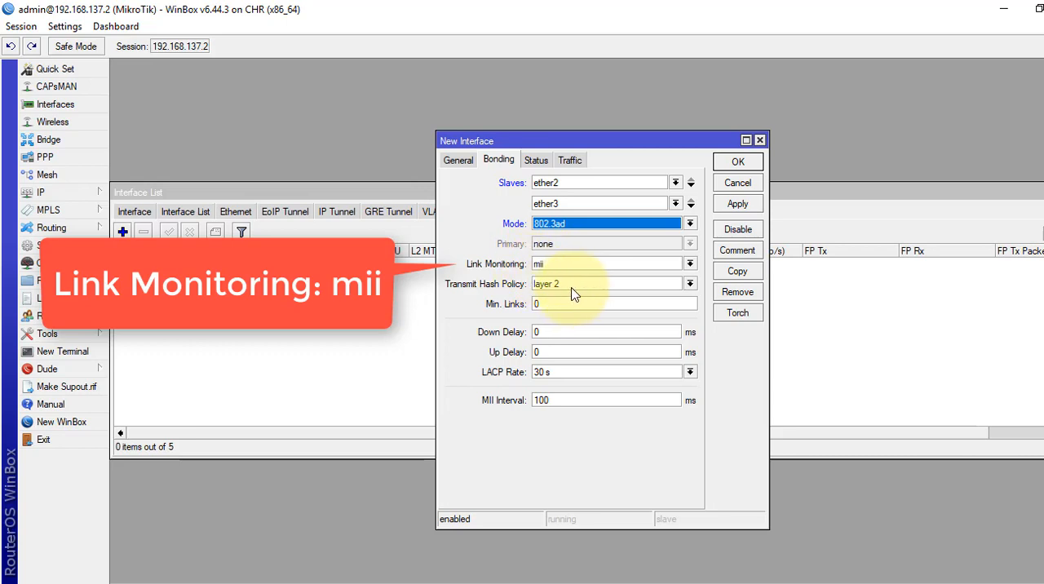
{"action": "left_click", "coordinate": [689, 284]}
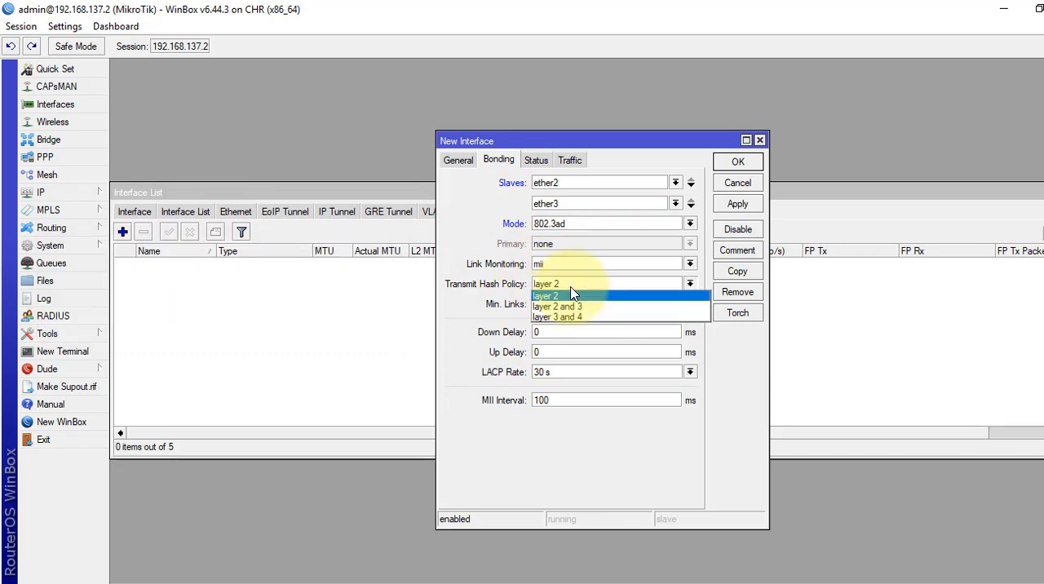
{"action": "left_click", "coordinate": [558, 307]}
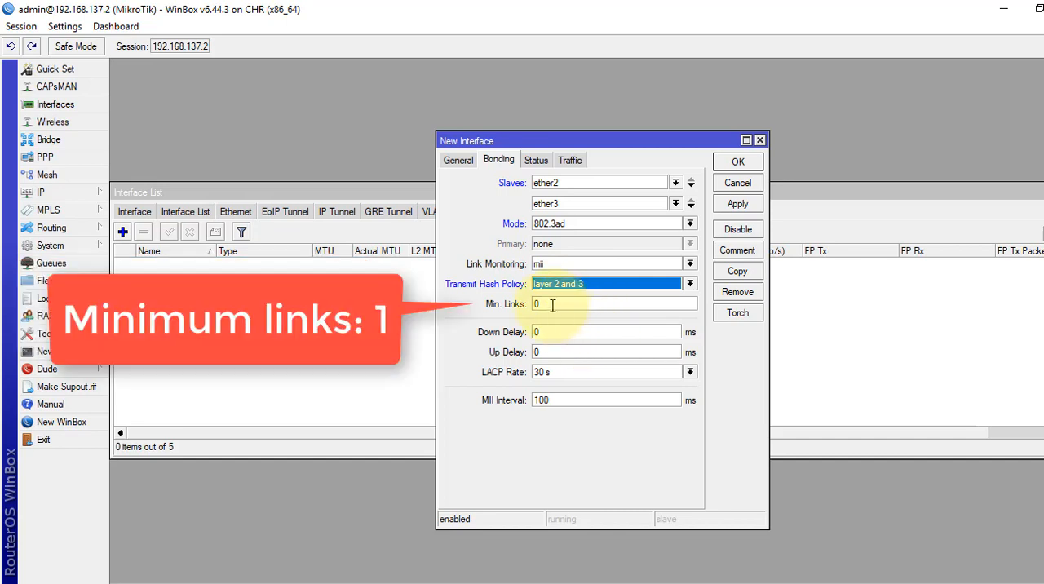
{"action": "type", "text": "1"}
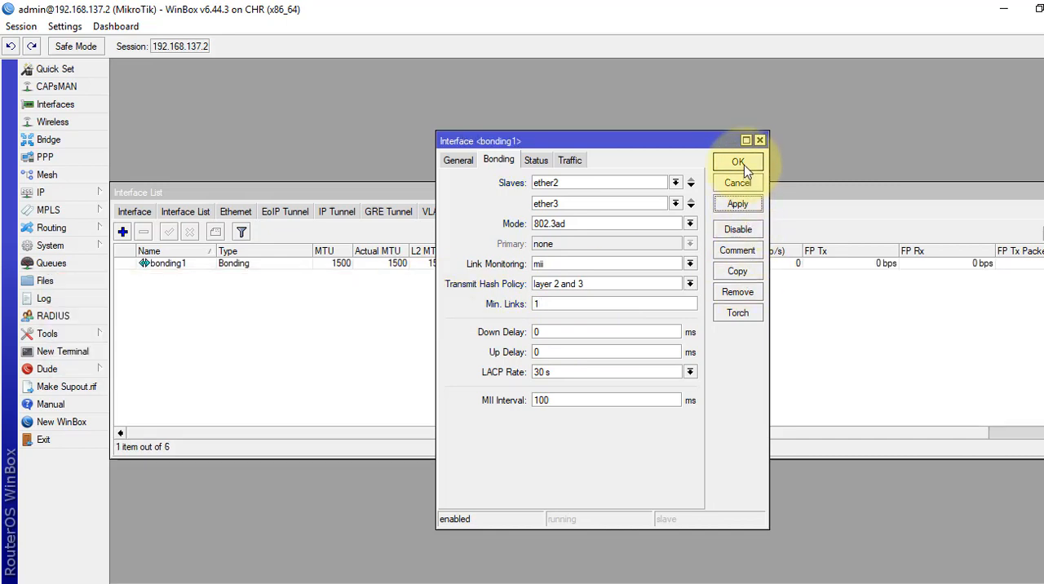
Save bonding1 and confirm its general settings.
{"action": "left_click", "coordinate": [737, 202]}
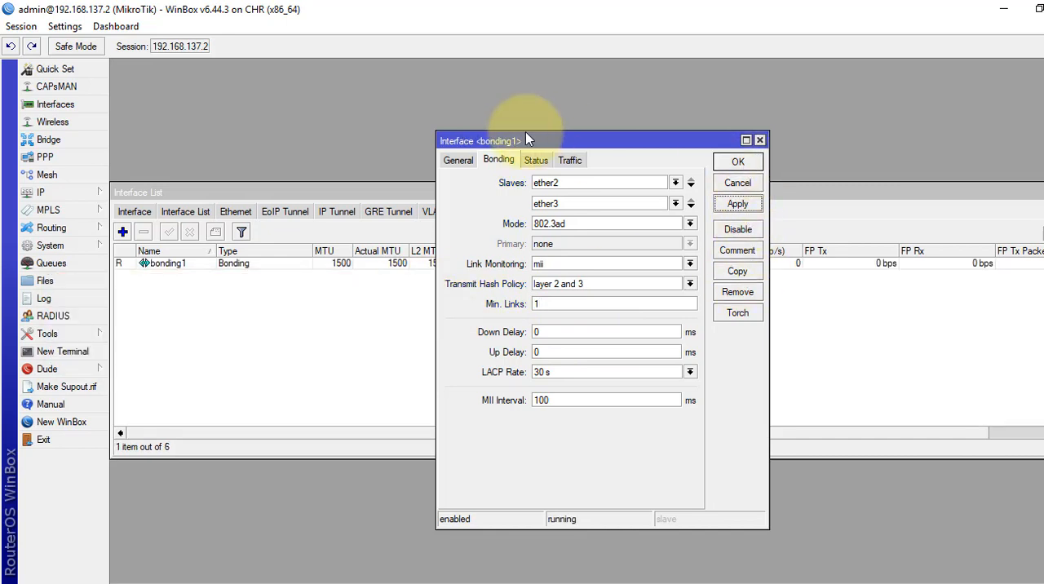
{"action": "left_click", "coordinate": [457, 158]}
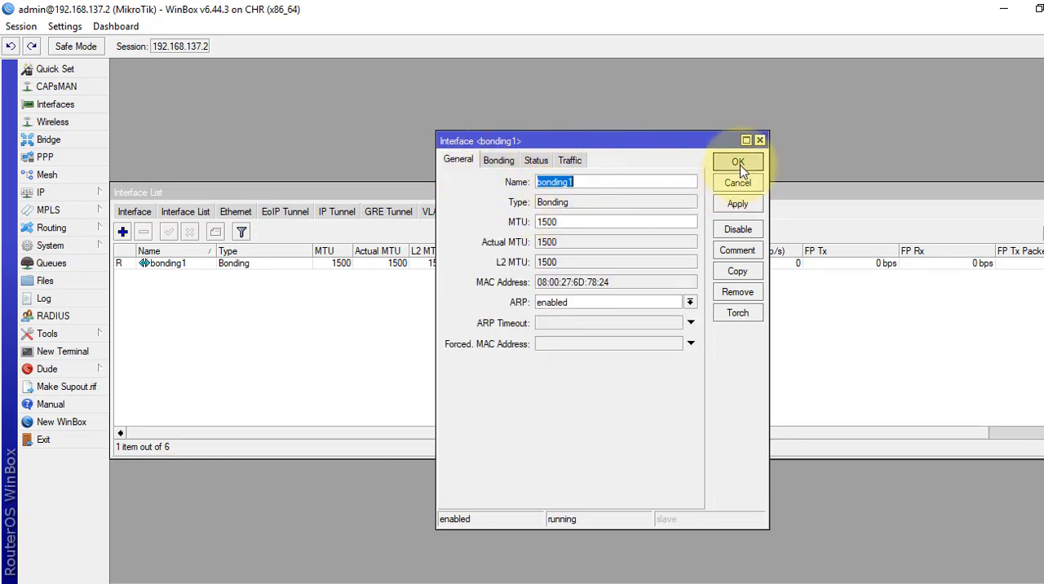
{"action": "left_click", "coordinate": [738, 160]}
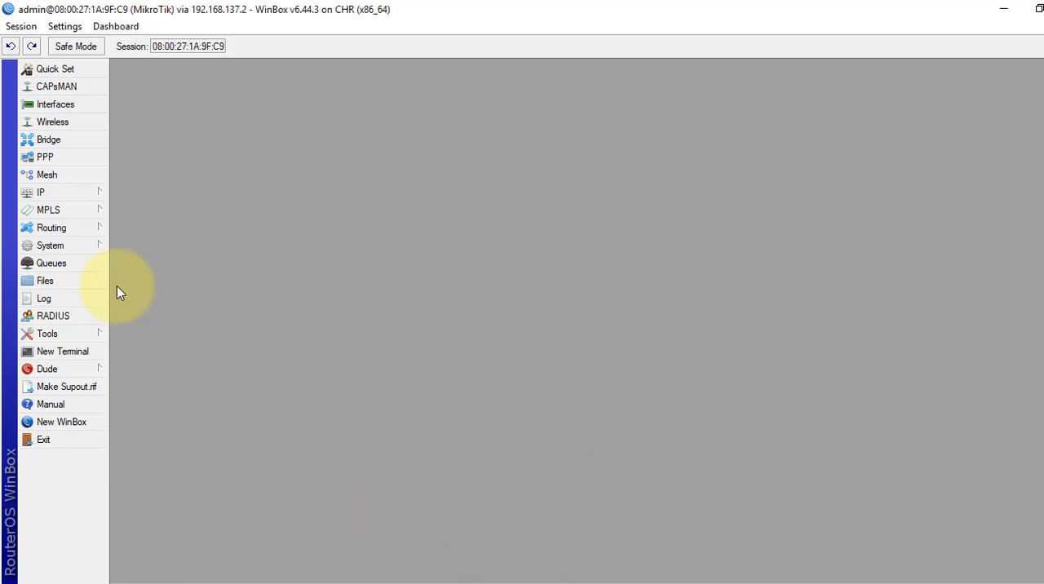
{"action": "mouse_move", "coordinate": [74, 104]}
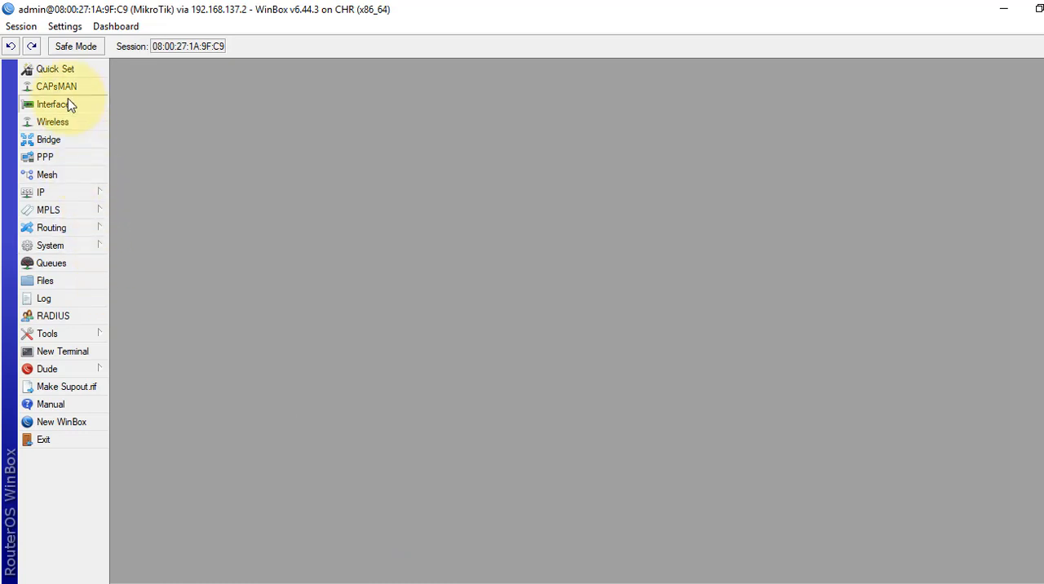
Start adding a new bonding interface on the second router's interface list.
{"action": "left_click", "coordinate": [53, 104]}
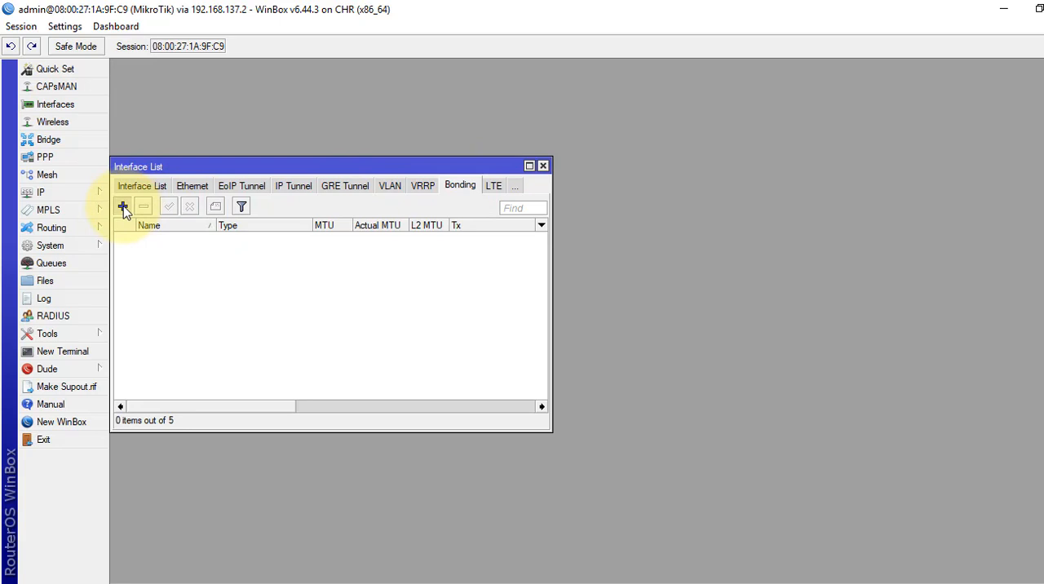
{"action": "left_click", "coordinate": [122, 206]}
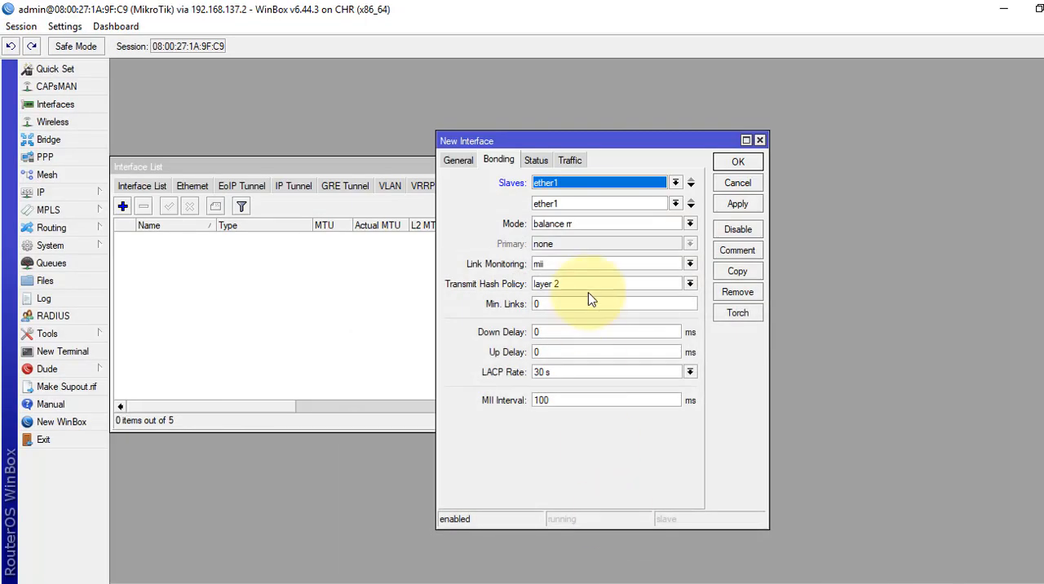
Set the second router's bond to slave ether2, 802.3ad mode and layer 2 and 3 hashing.
{"action": "left_click", "coordinate": [676, 183]}
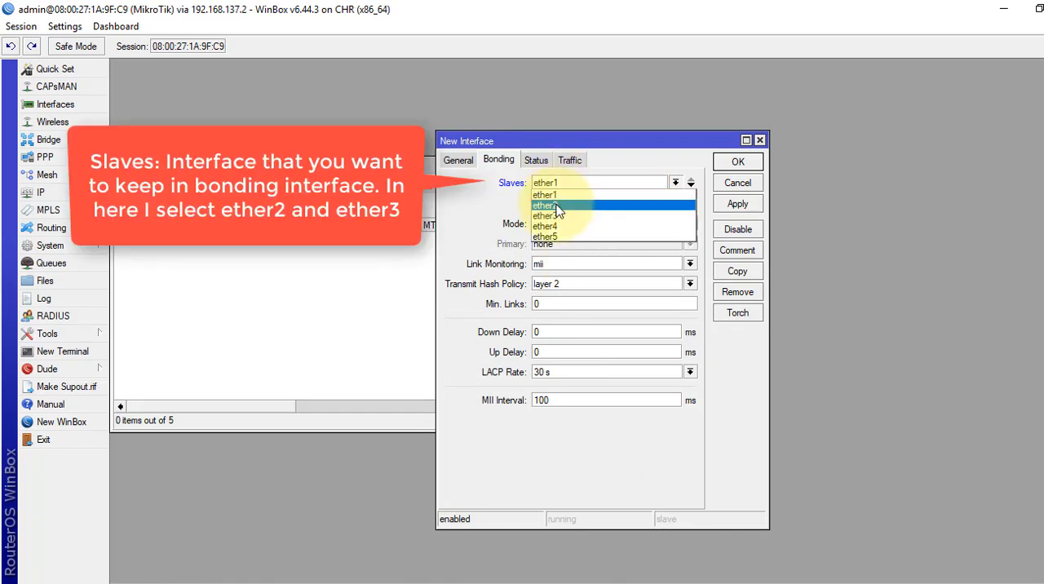
{"action": "left_click", "coordinate": [551, 206]}
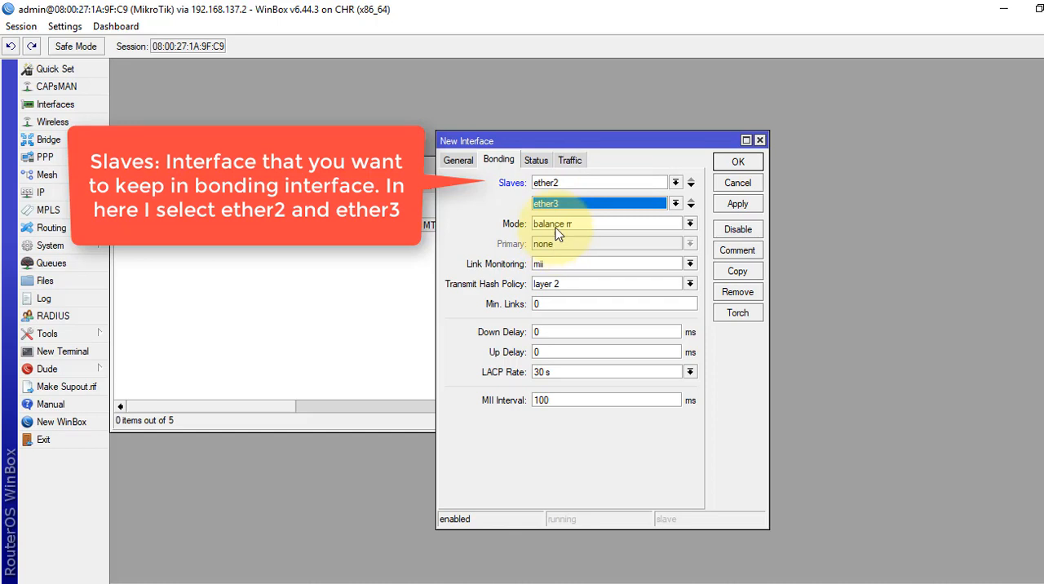
{"action": "left_click", "coordinate": [689, 224]}
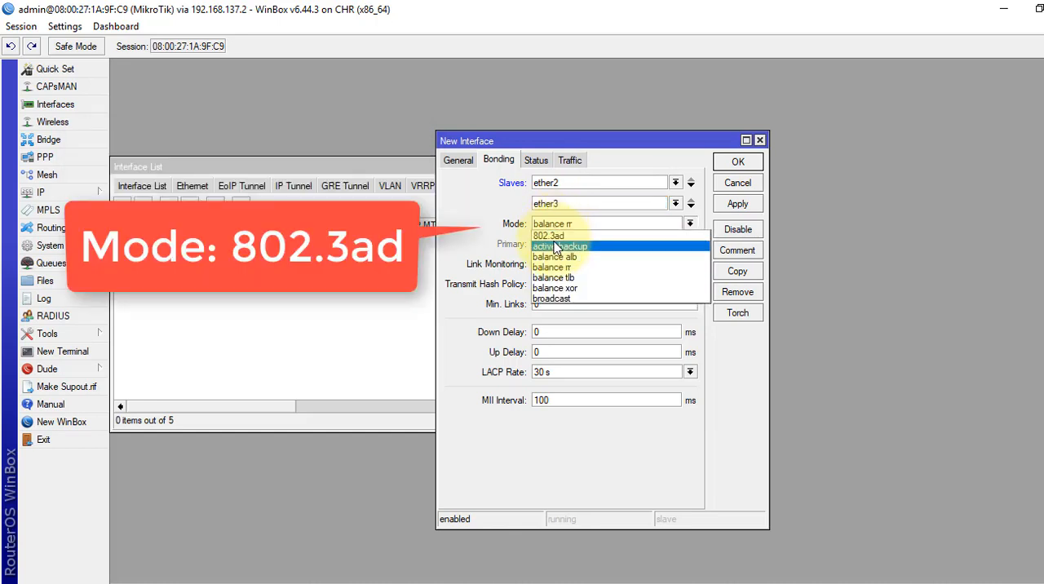
{"action": "left_click", "coordinate": [548, 235]}
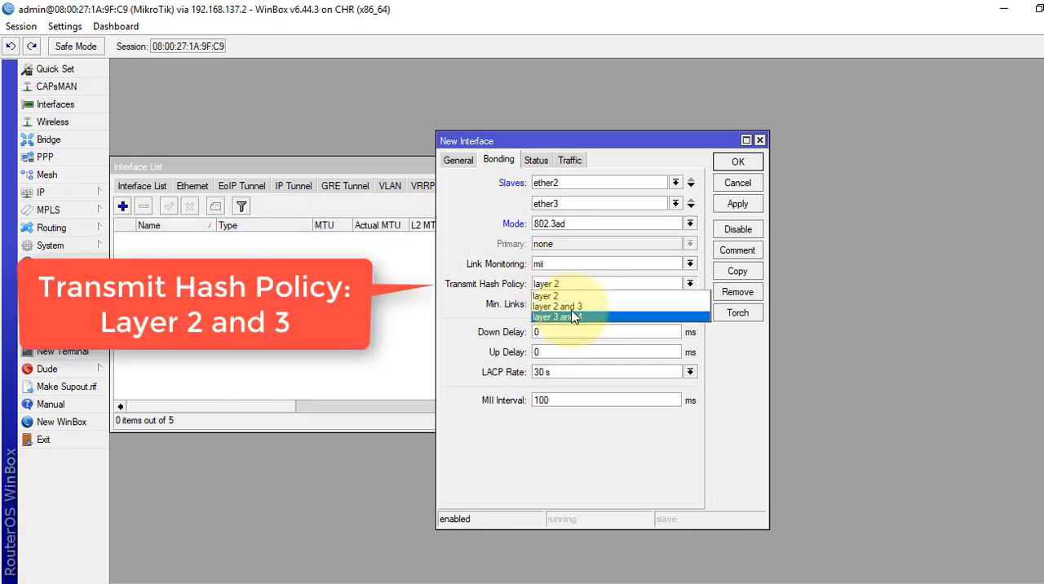
{"action": "left_click", "coordinate": [564, 307]}
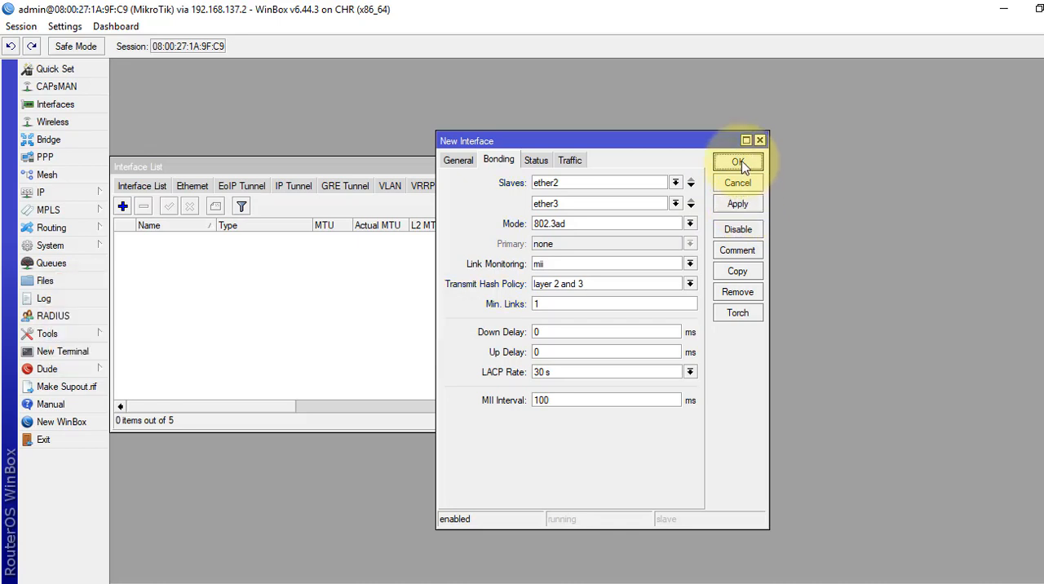
Confirm the bond and start adding a new entry in IP > Addresses.
{"action": "left_click", "coordinate": [738, 162]}
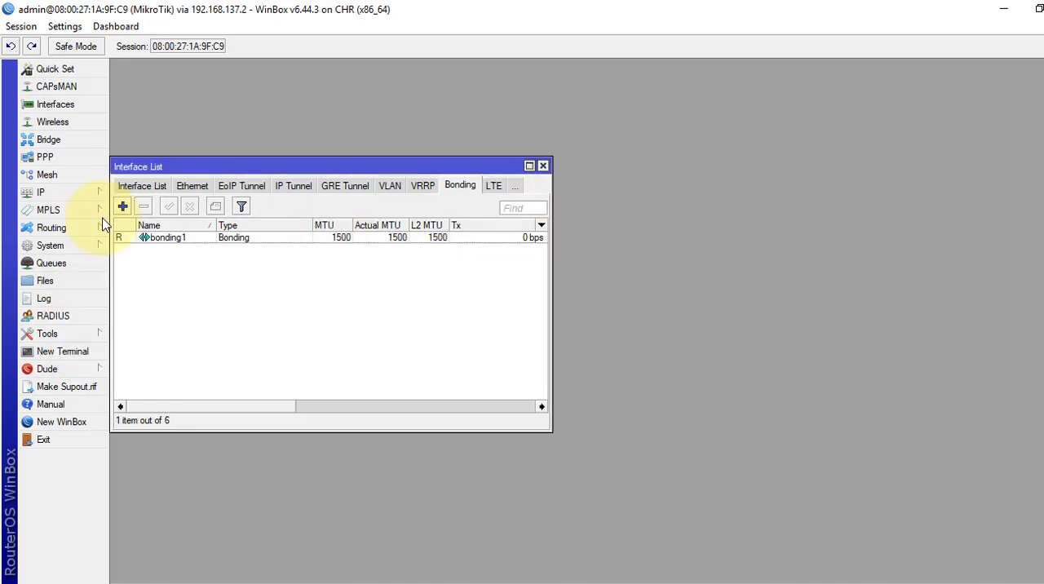
{"action": "left_click", "coordinate": [39, 191]}
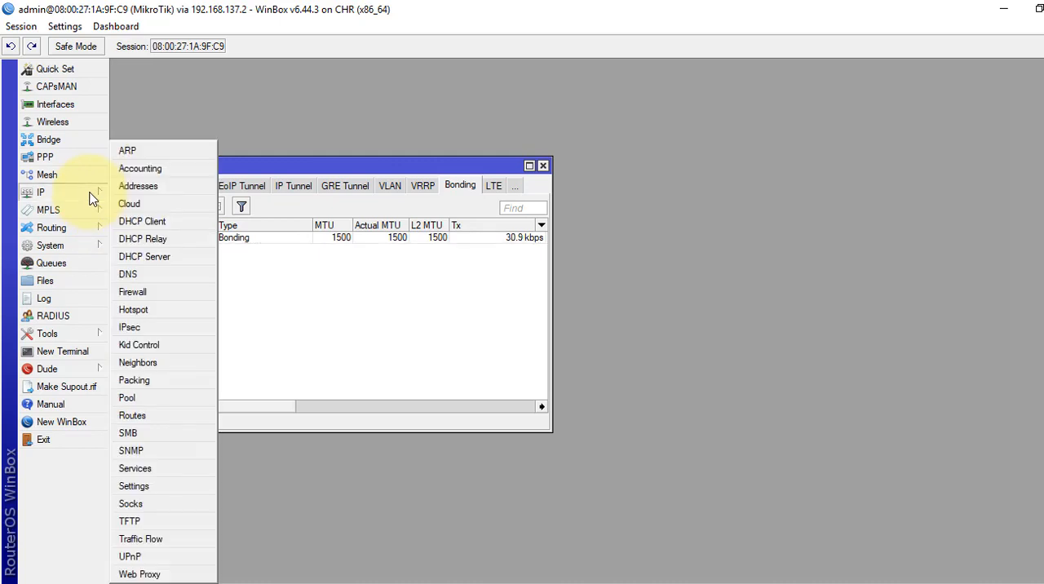
{"action": "left_click", "coordinate": [137, 186]}
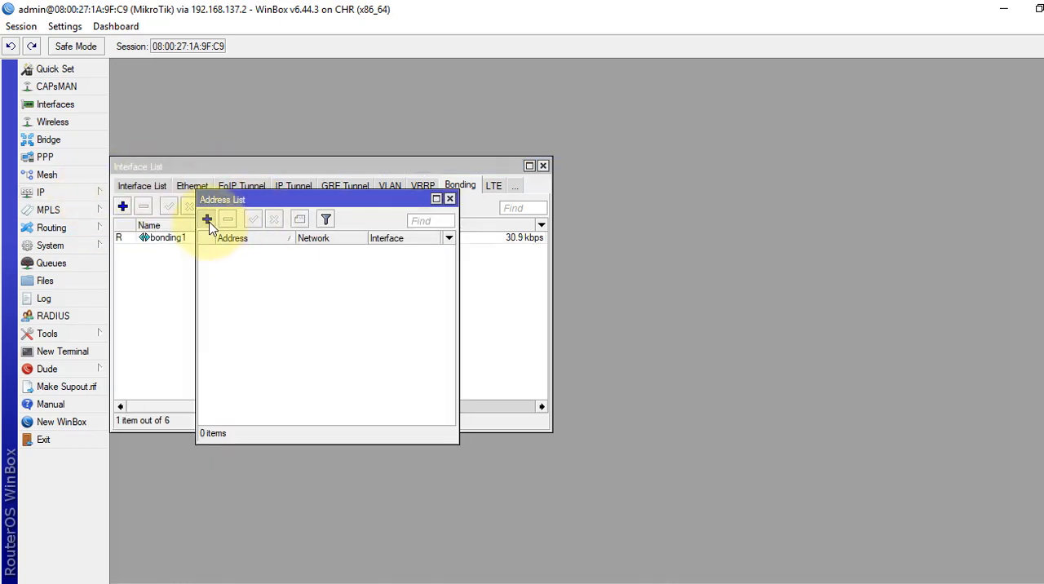
{"action": "left_click", "coordinate": [205, 219]}
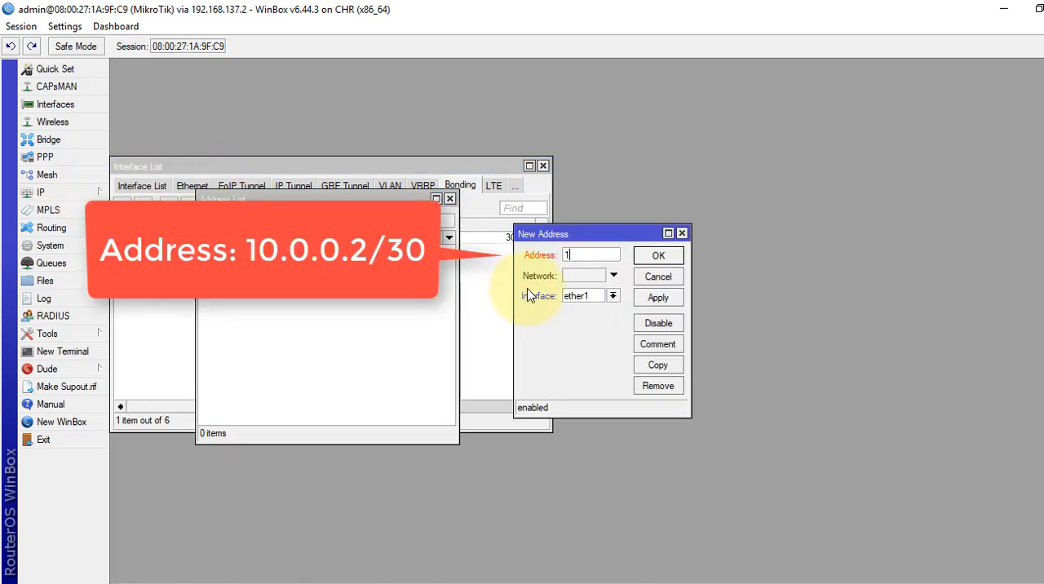
Assign address 10.0.0.2/30 to interface bonding1 and save it.
{"action": "type", "text": "0.0.0.2/"}
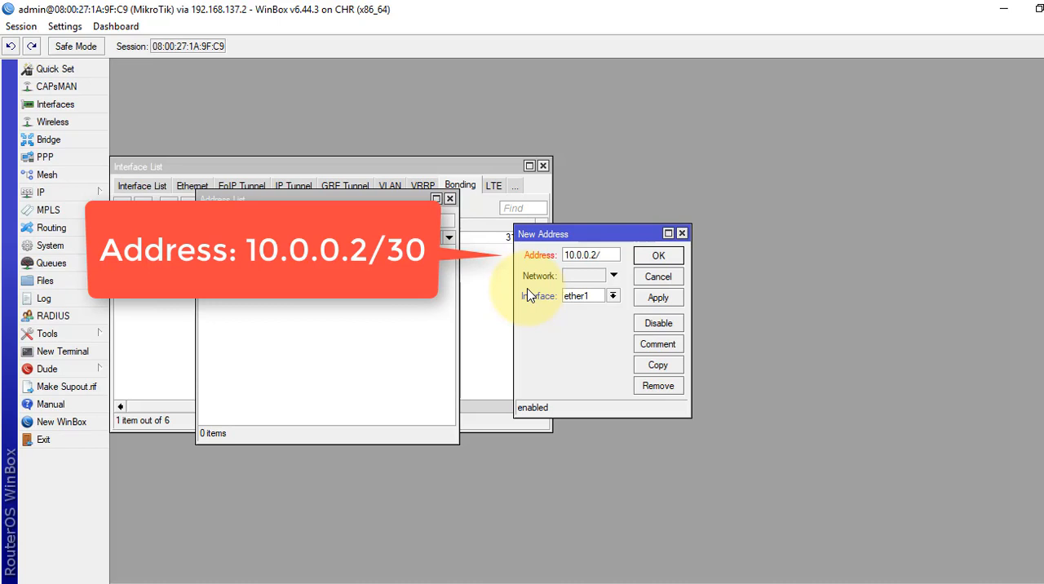
{"action": "left_click", "coordinate": [614, 296]}
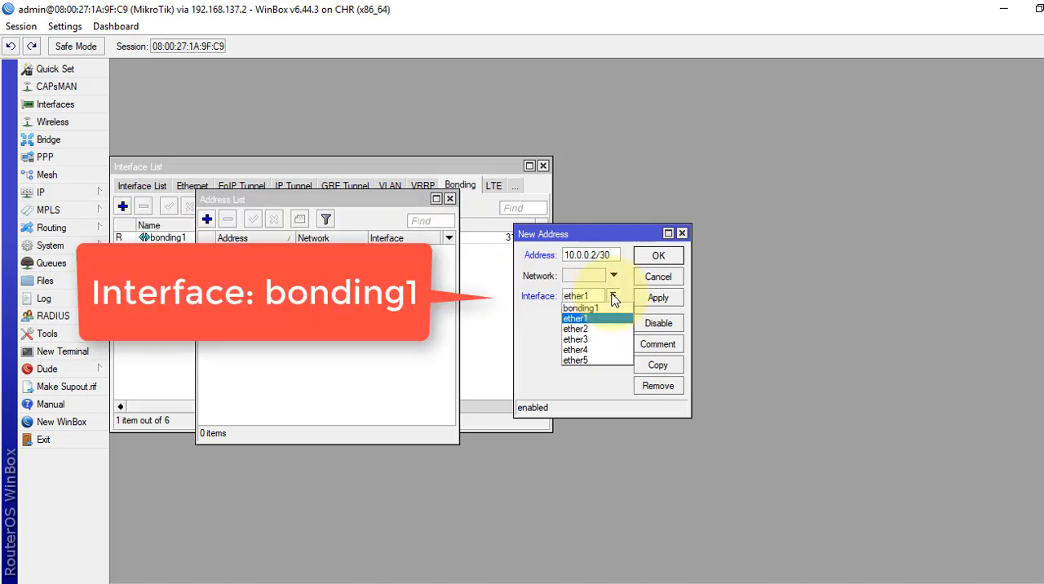
{"action": "left_click", "coordinate": [577, 307]}
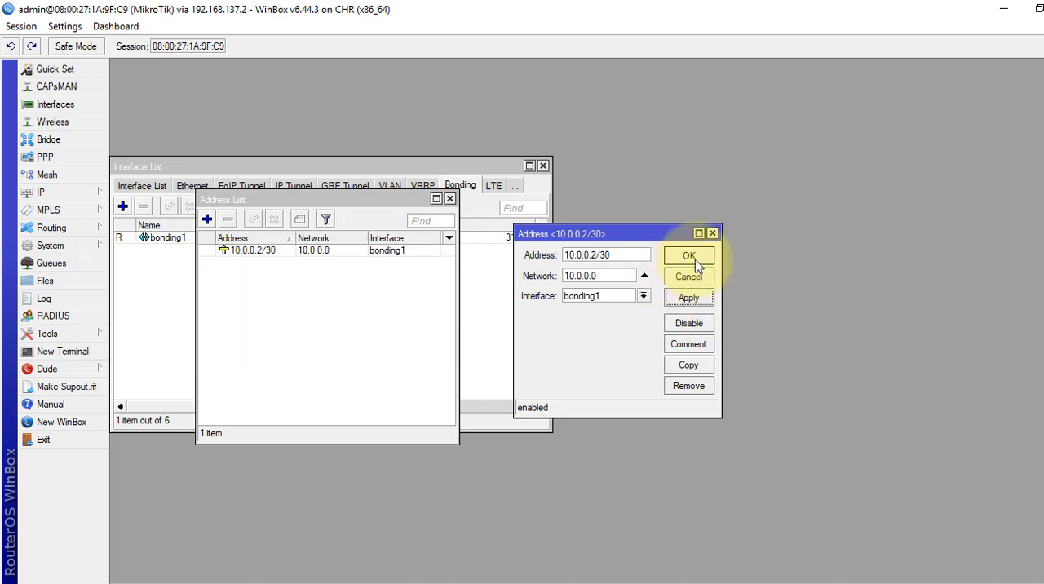
{"action": "left_click", "coordinate": [688, 255]}
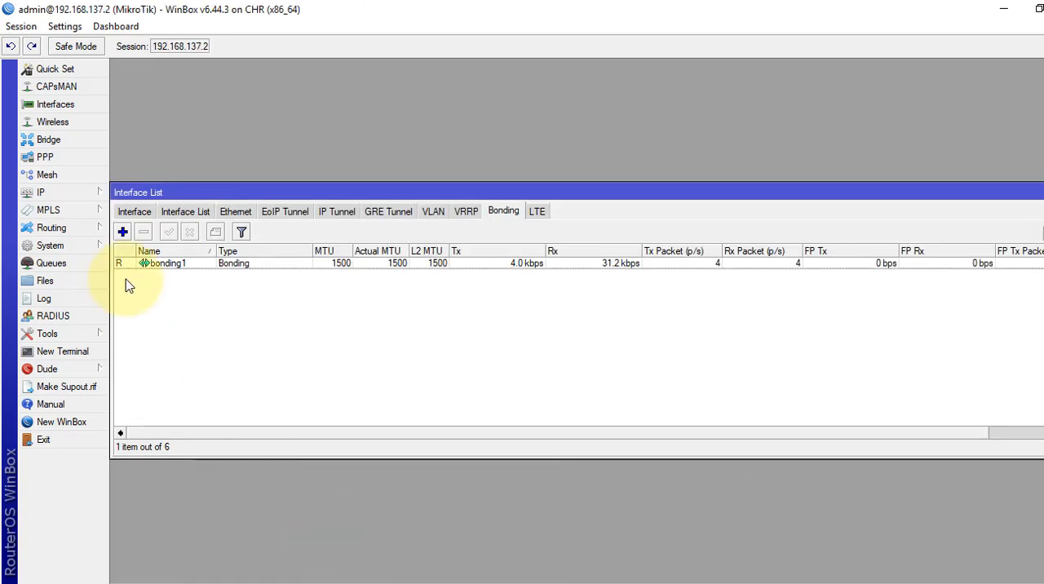
Add address 10.0.0.1/30 on interface bonding1 in IP > Addresses.
{"action": "left_click", "coordinate": [39, 191]}
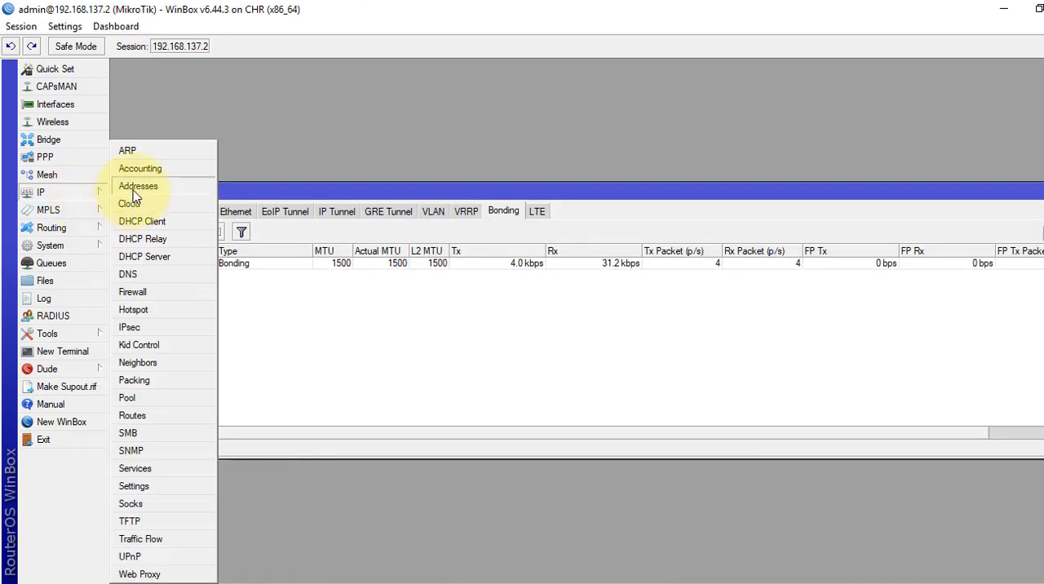
{"action": "left_click", "coordinate": [139, 186]}
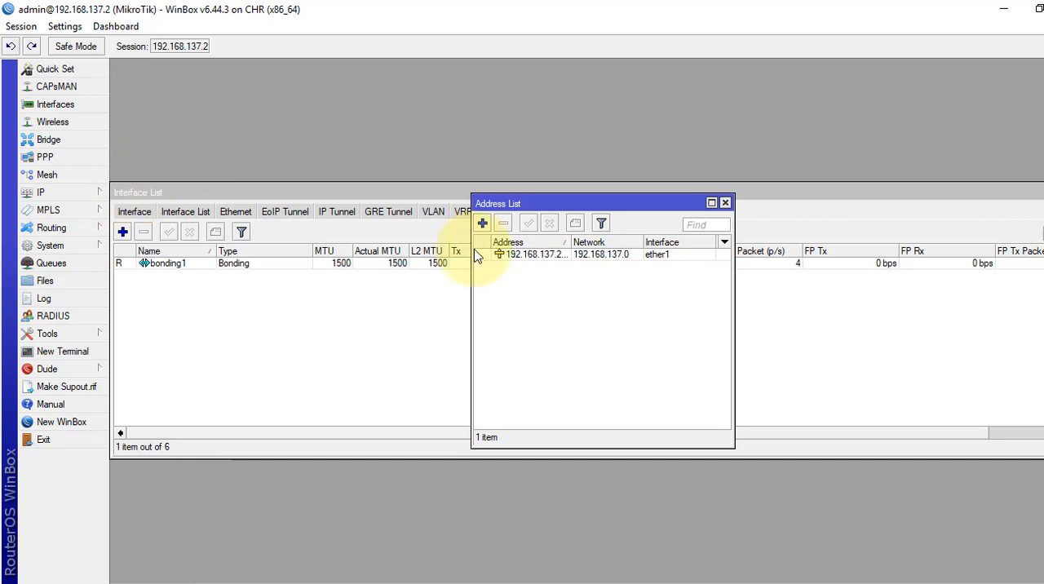
{"action": "left_click", "coordinate": [481, 222]}
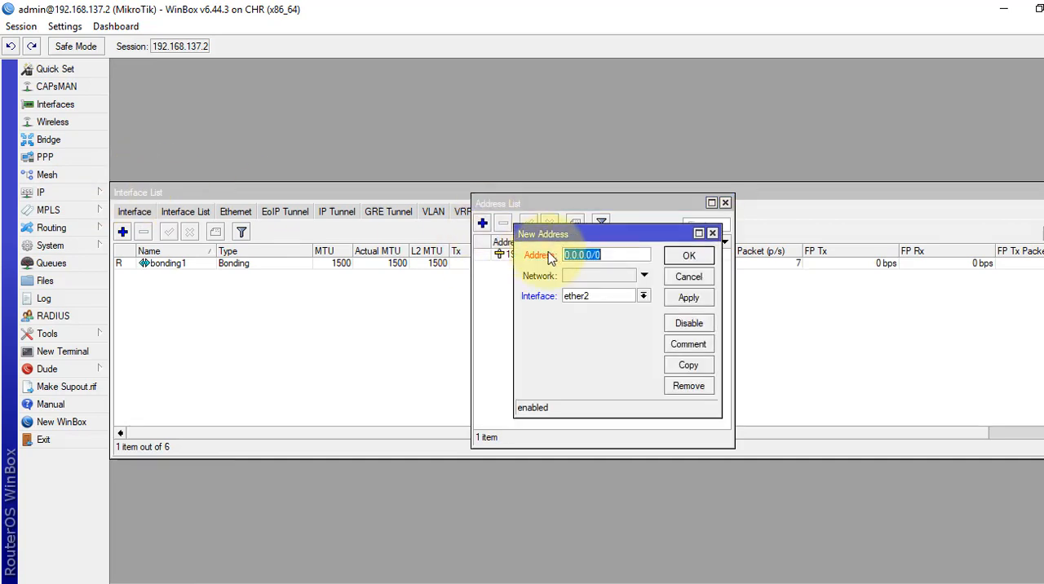
{"action": "type", "text": "10"}
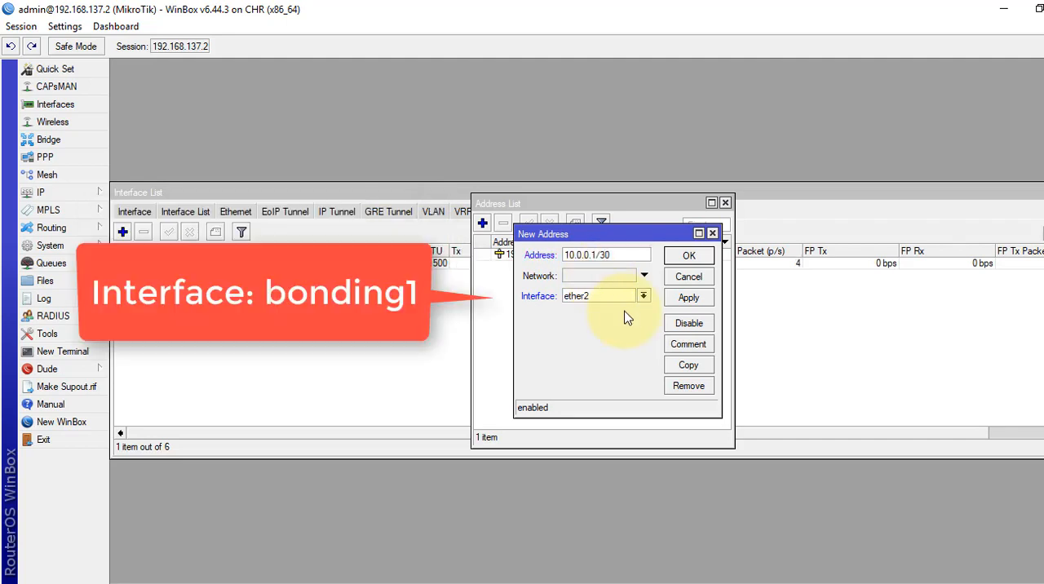
{"action": "left_click", "coordinate": [643, 295]}
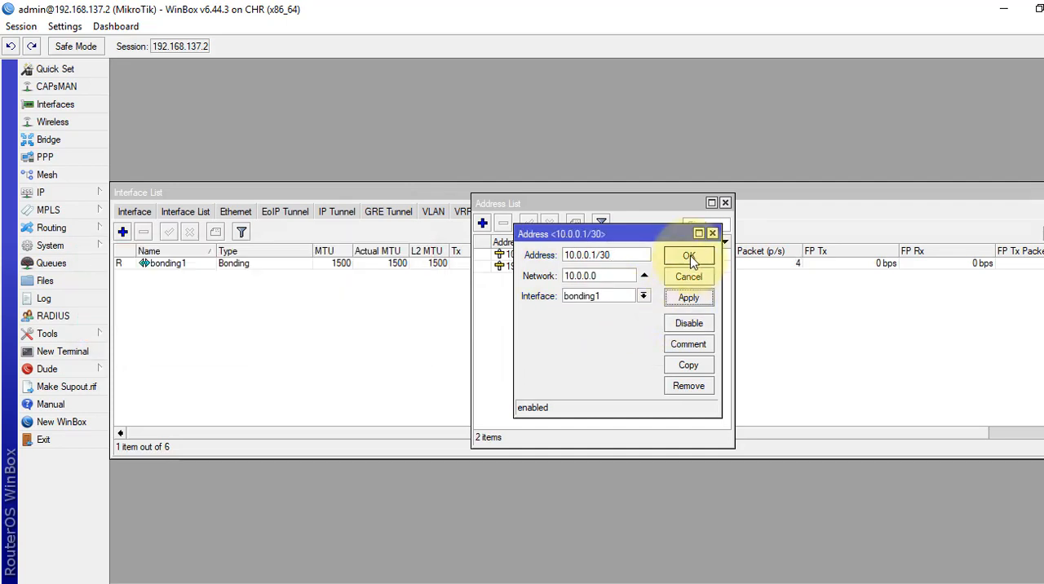
{"action": "left_click", "coordinate": [689, 254]}
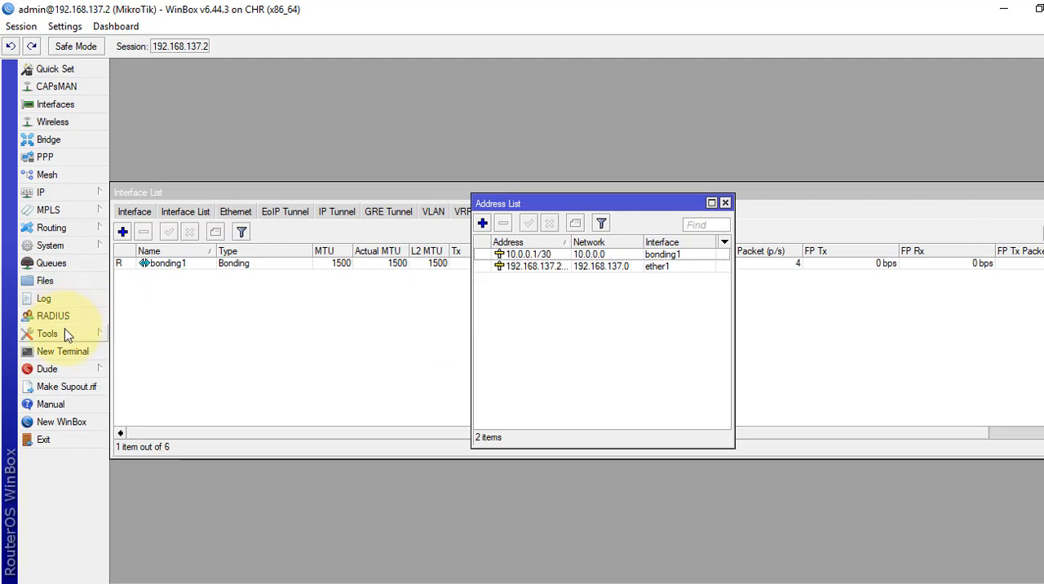
Ping 10.0.0.2 from a new terminal to verify the bond answers.
{"action": "left_click", "coordinate": [55, 350]}
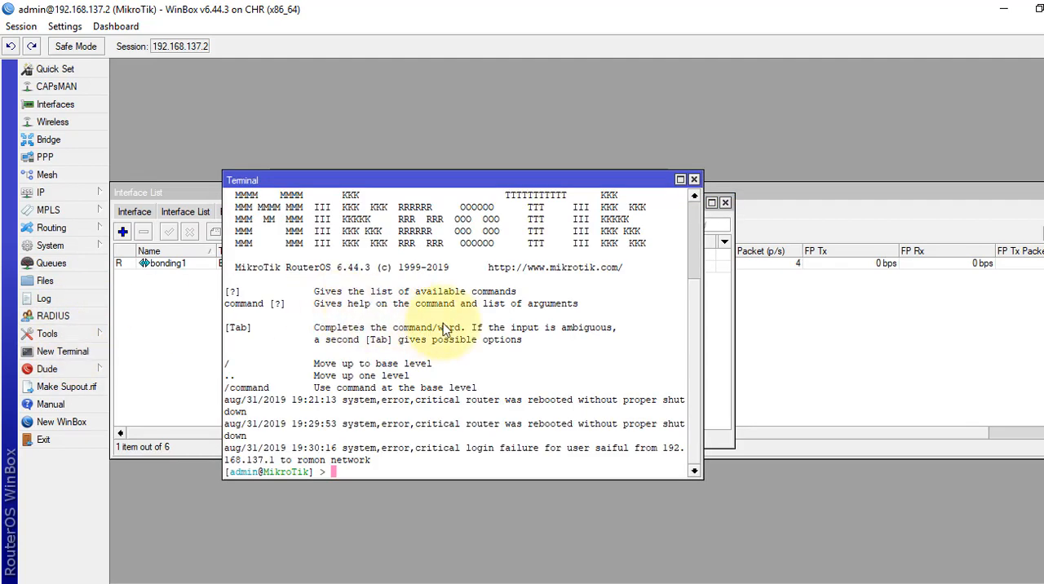
{"action": "type", "text": "ping"}
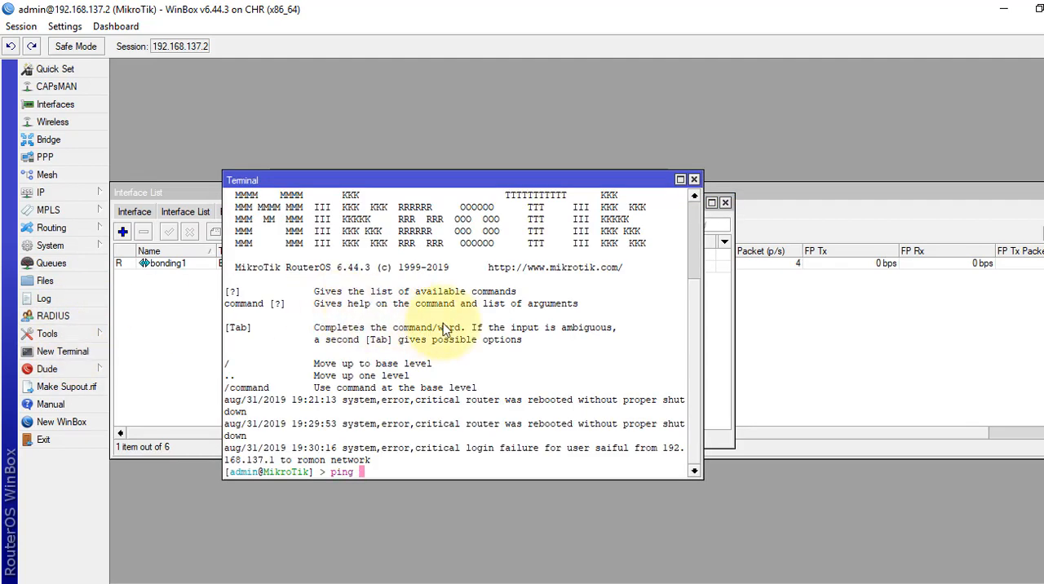
{"action": "type", "text": "10.0"}
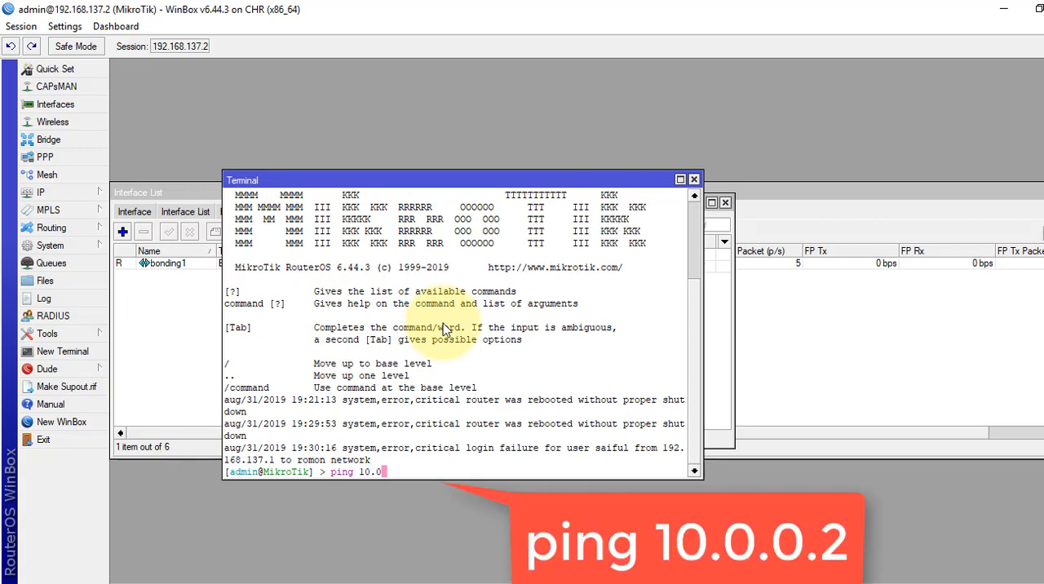
{"action": "type", "text": ".0.2"}
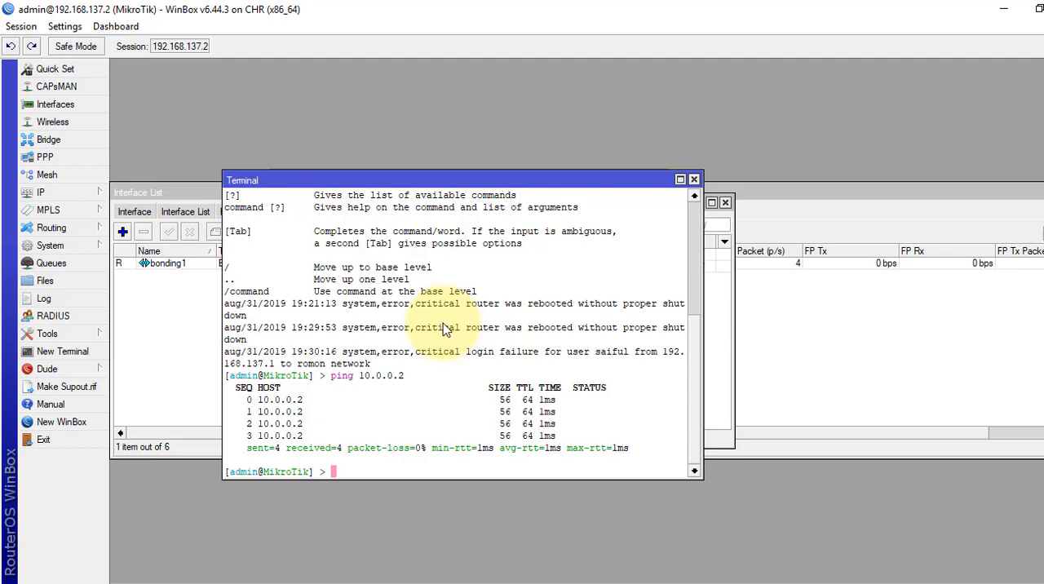
Run /interface monitor-traffic ether2,ether3,bonding1 in the terminal.
{"action": "type", "text": "/"}
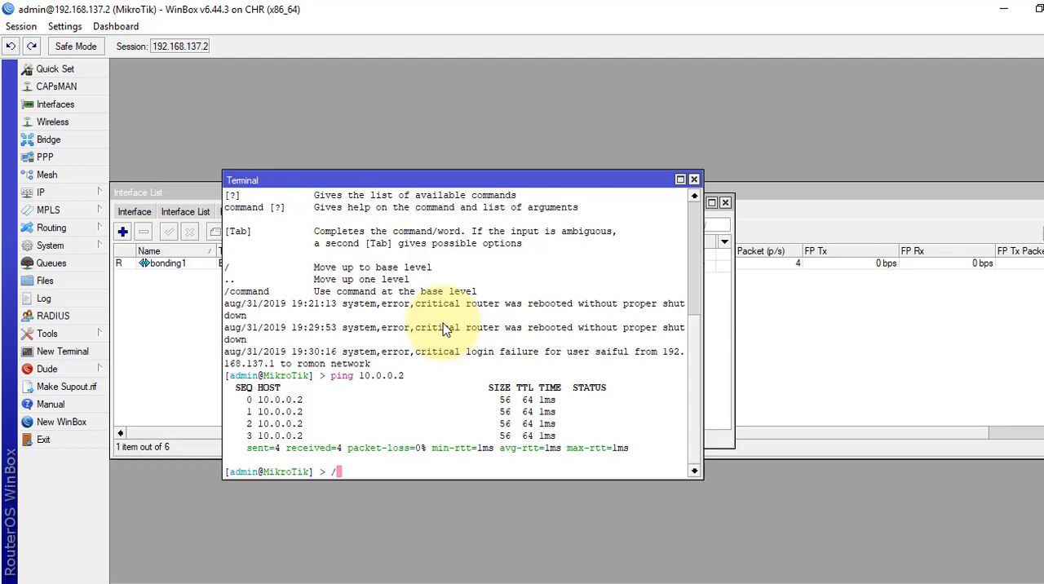
{"action": "type", "text": "interface"}
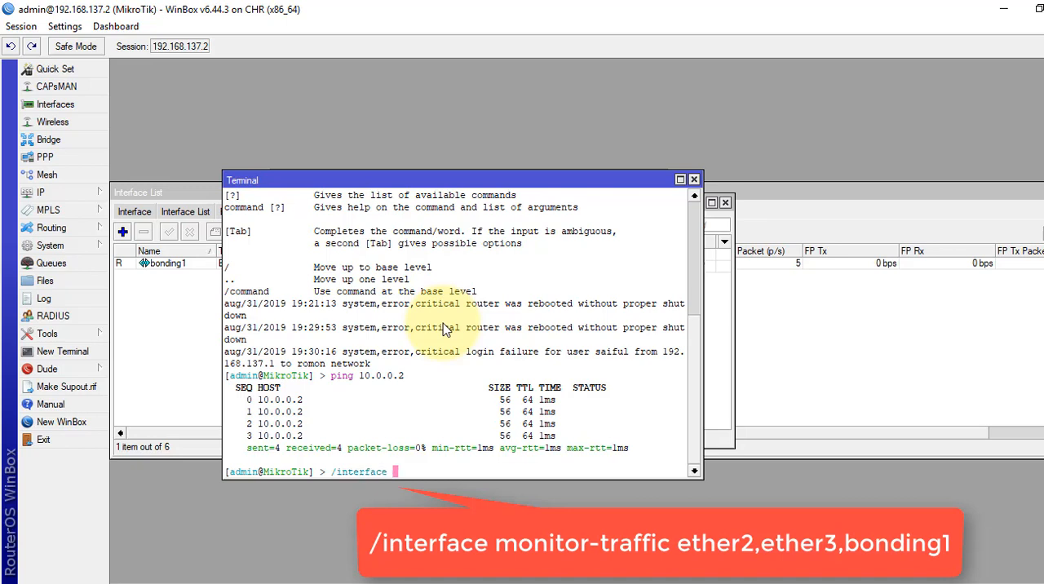
{"action": "type", "text": "m"}
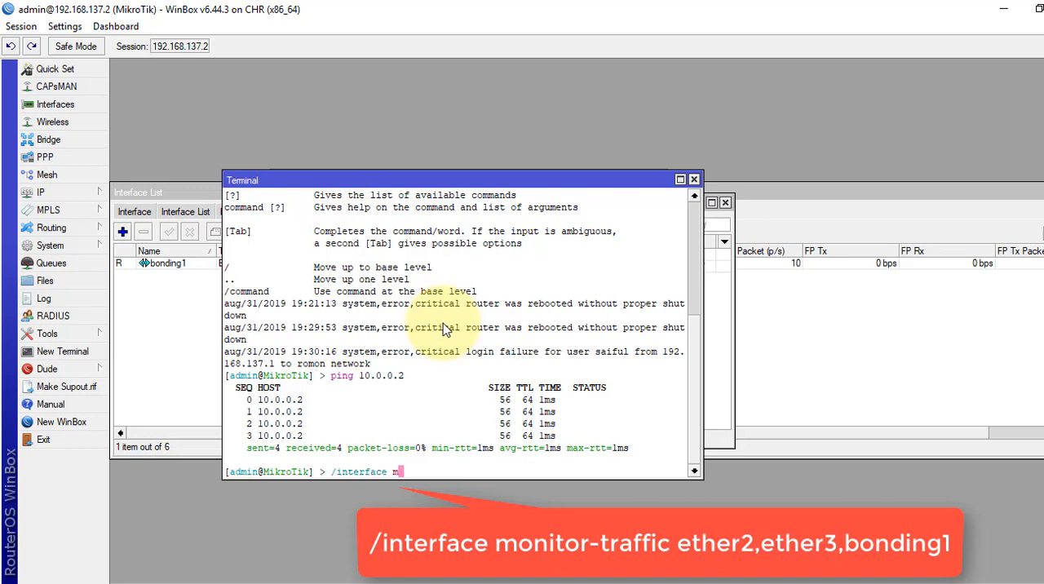
{"action": "type", "text": "onitor-traffic"}
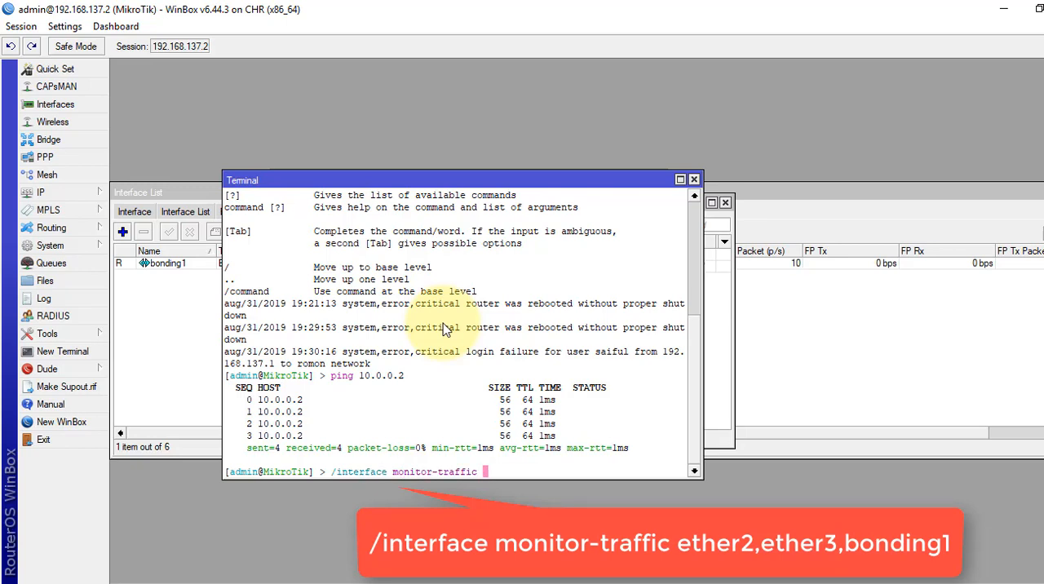
{"action": "type", "text": "e"}
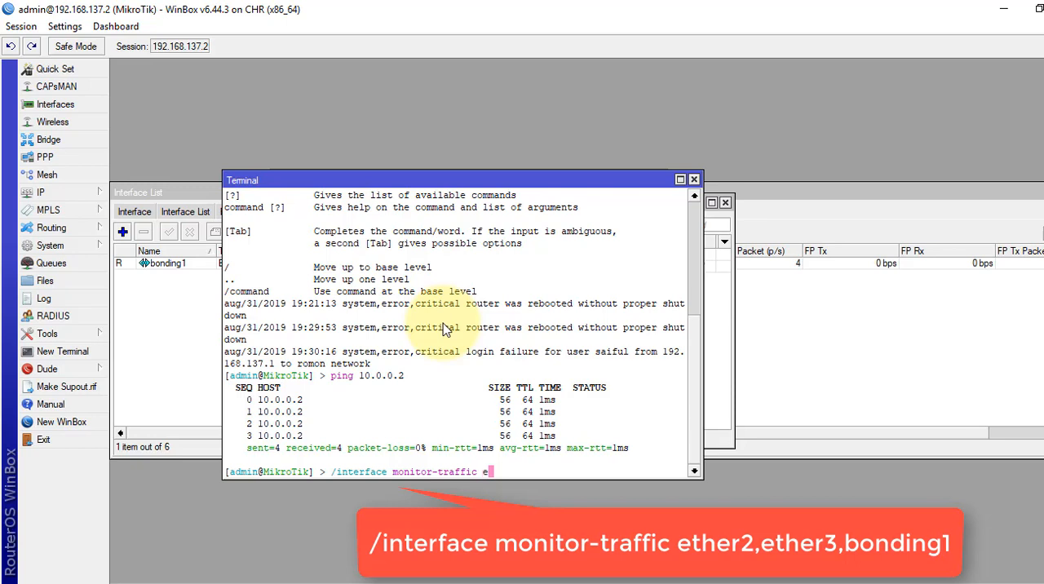
{"action": "type", "text": "ther2,"}
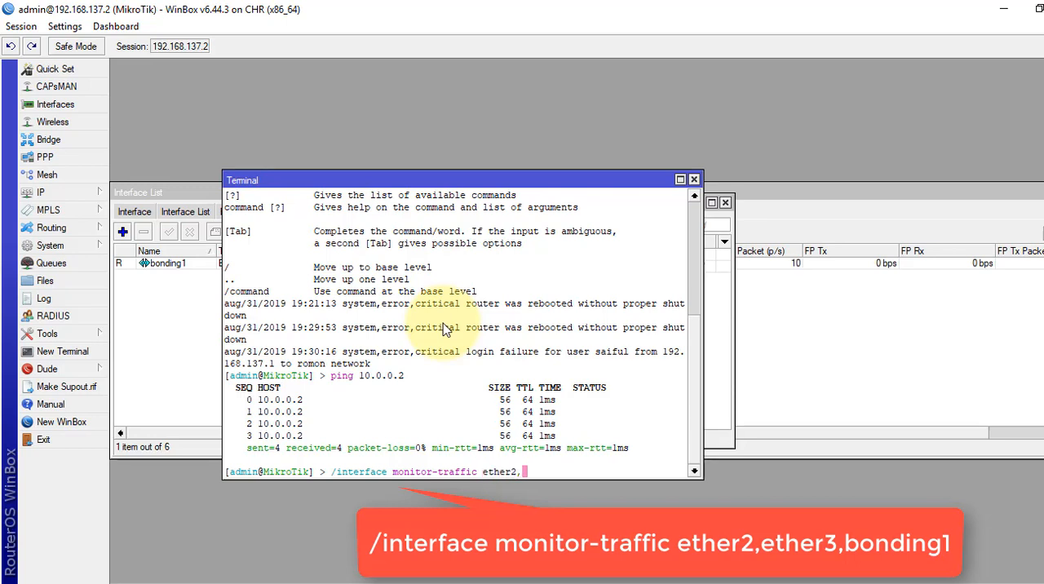
{"action": "type", "text": "ether3"}
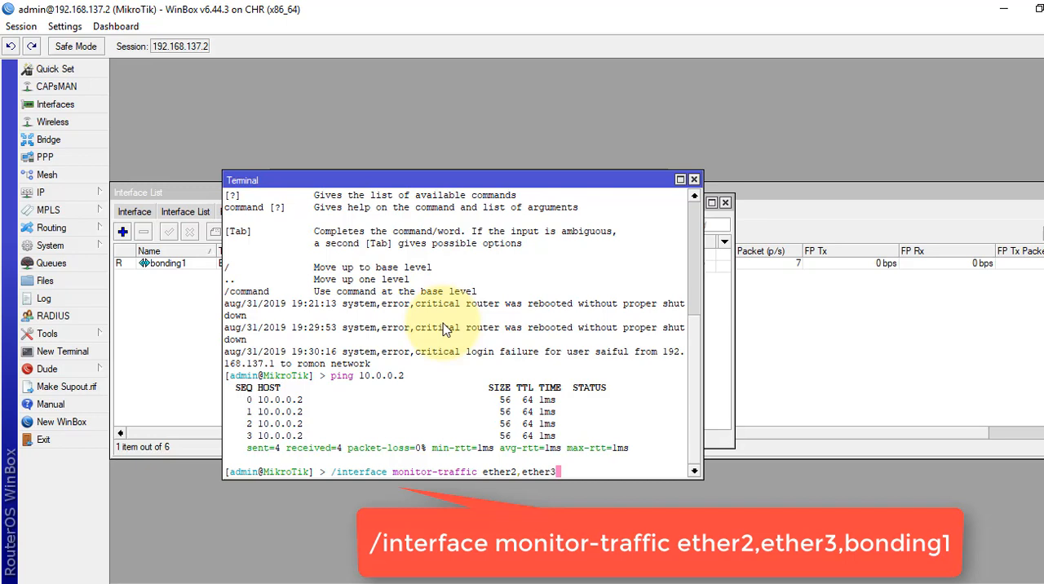
{"action": "type", "text": ",bonding1"}
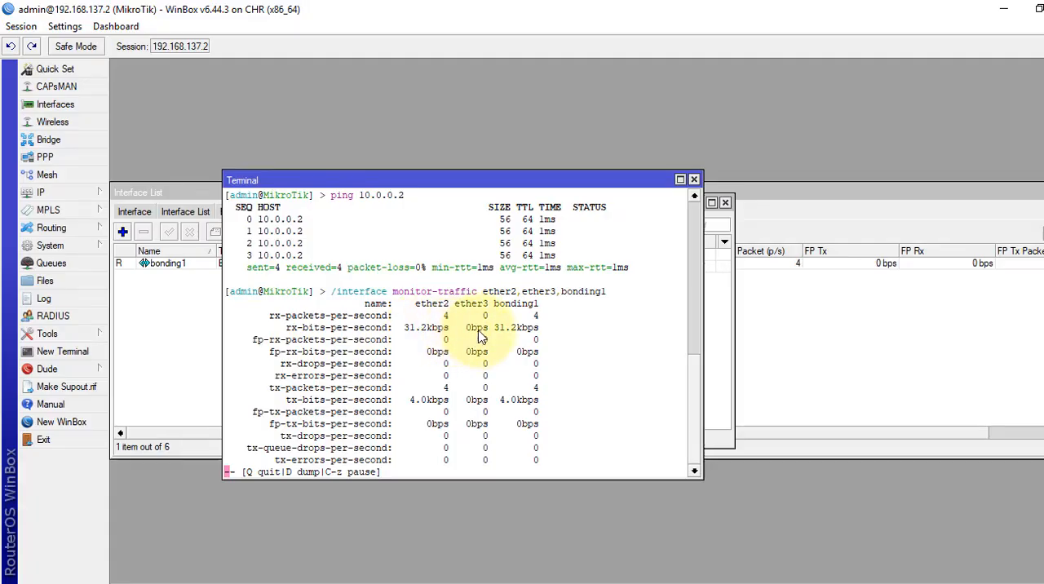
{"action": "mouse_move", "coordinate": [582, 354]}
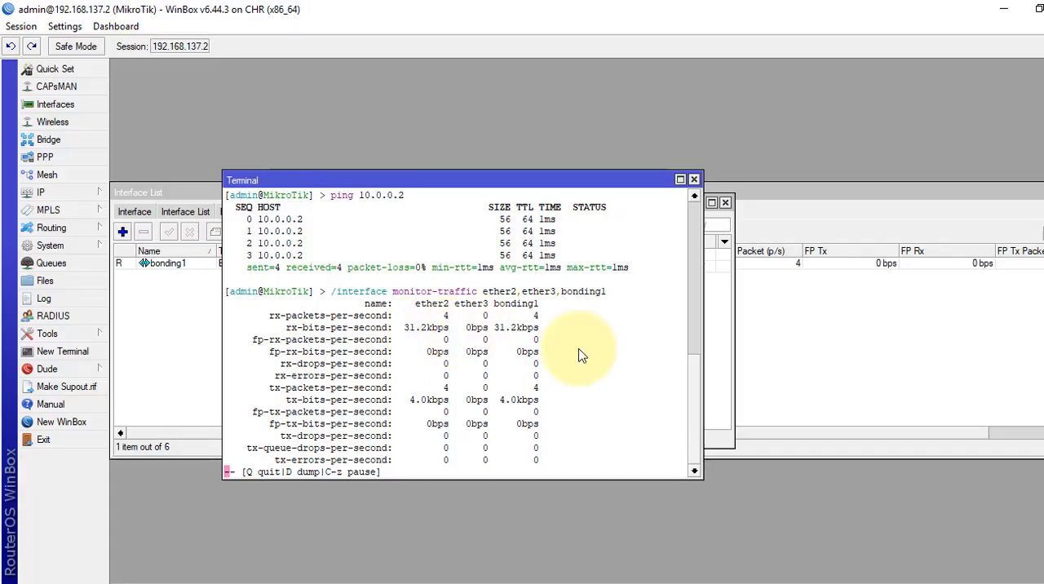